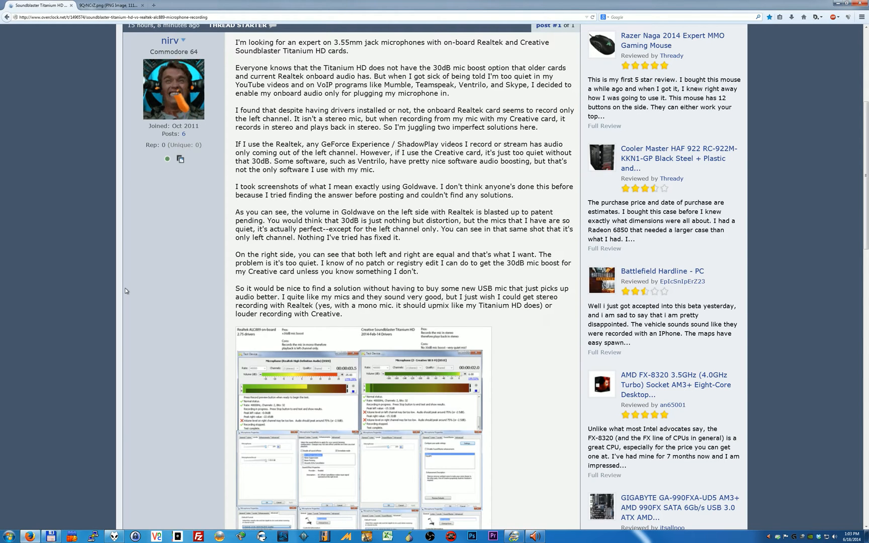
- Review the forum thread and check the microphone's level and boost settings
{"action": "scroll", "scroll_direction": "up", "scroll_amount": 3}
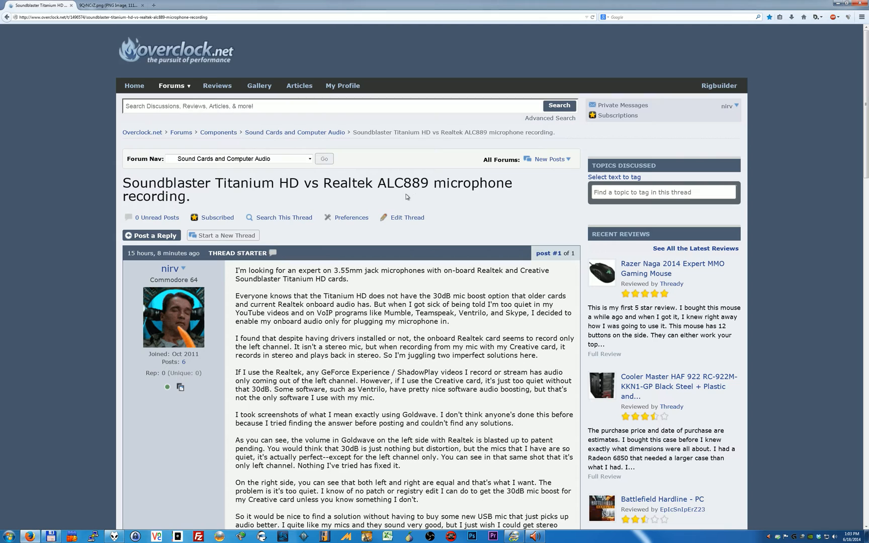
{"action": "scroll", "scroll_direction": "down", "scroll_amount": 3}
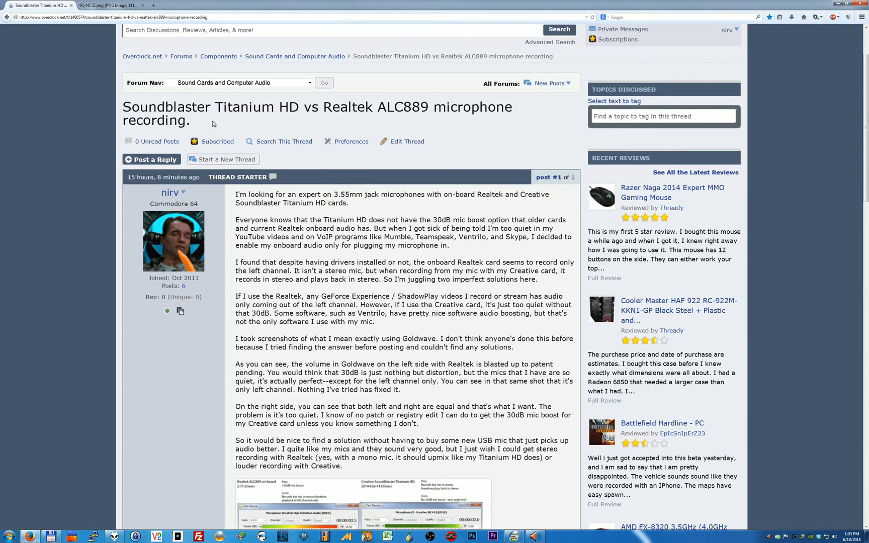
{"action": "double_click", "coordinate": [260, 106]}
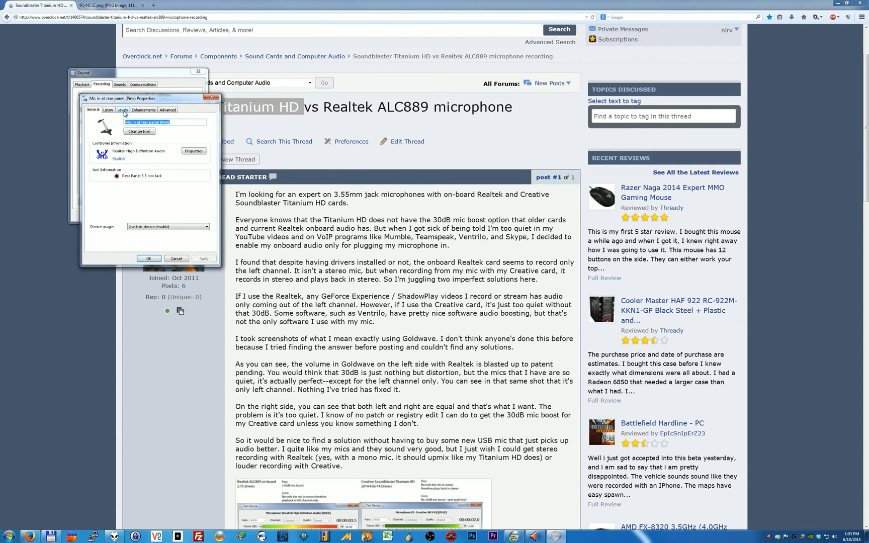
{"action": "left_click", "coordinate": [123, 110]}
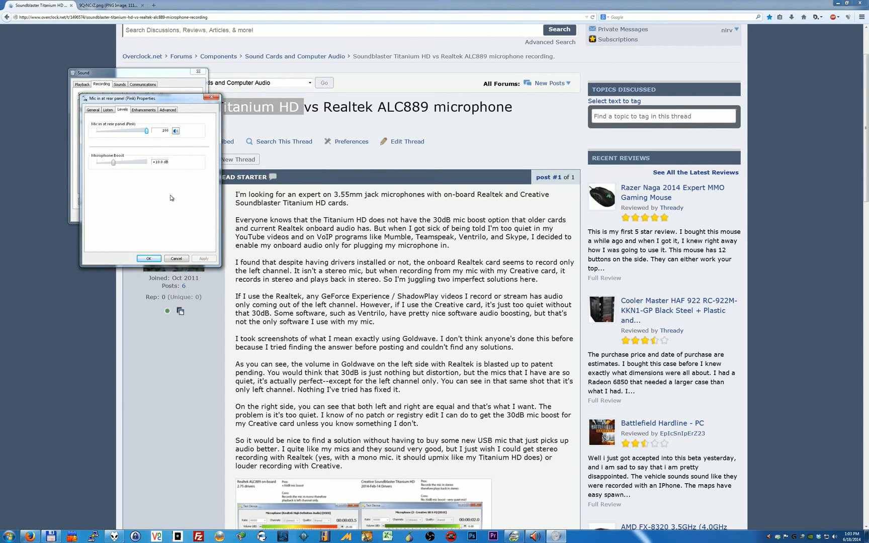
- Close the microphone properties and sound settings, then scroll down to the comparison screenshot
{"action": "left_click", "coordinate": [148, 259]}
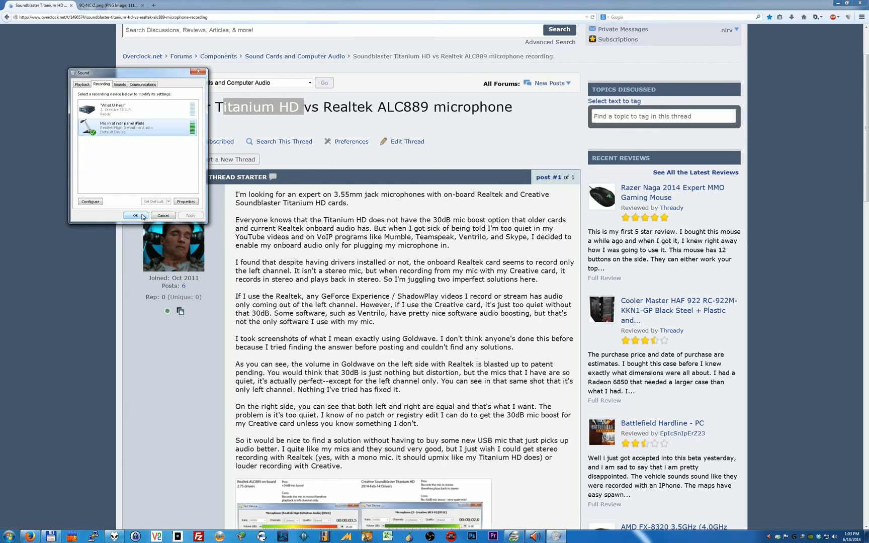
{"action": "left_click", "coordinate": [134, 216]}
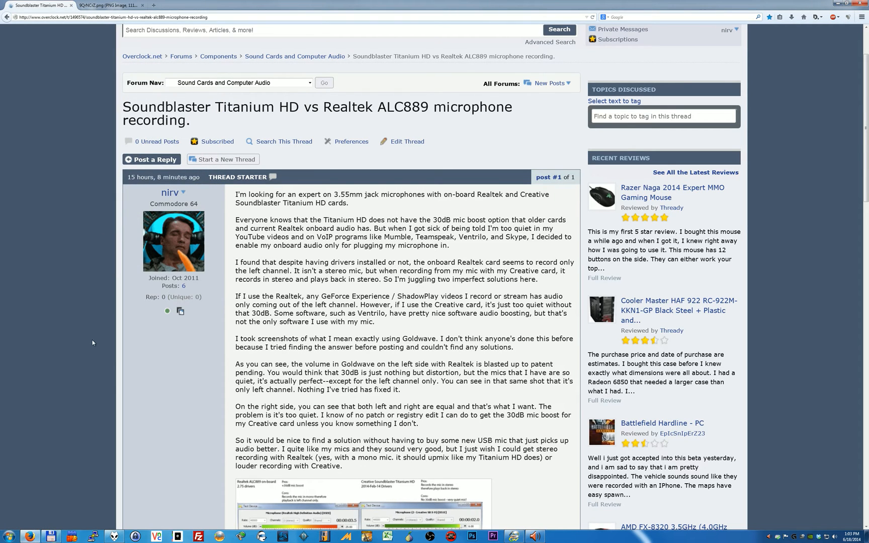
{"action": "scroll", "scroll_direction": "down", "scroll_amount": 3}
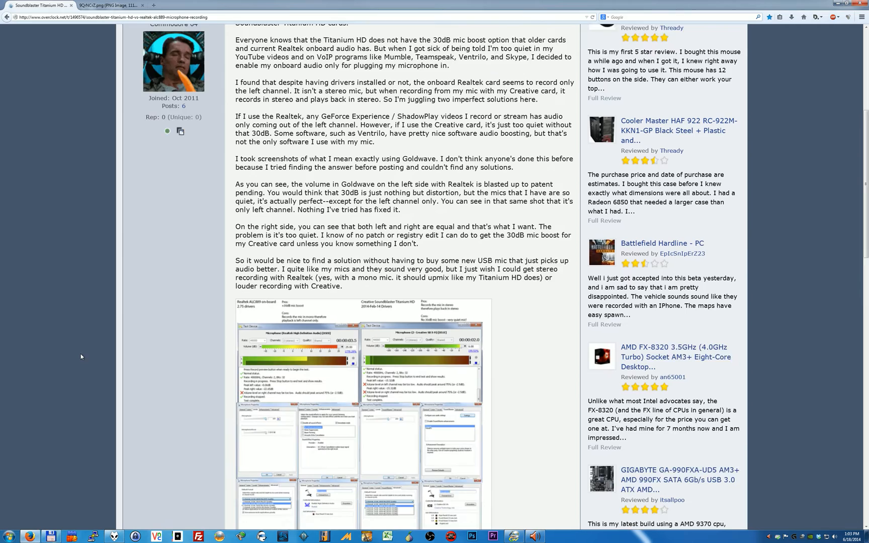
{"action": "scroll", "scroll_direction": "down", "scroll_amount": 3}
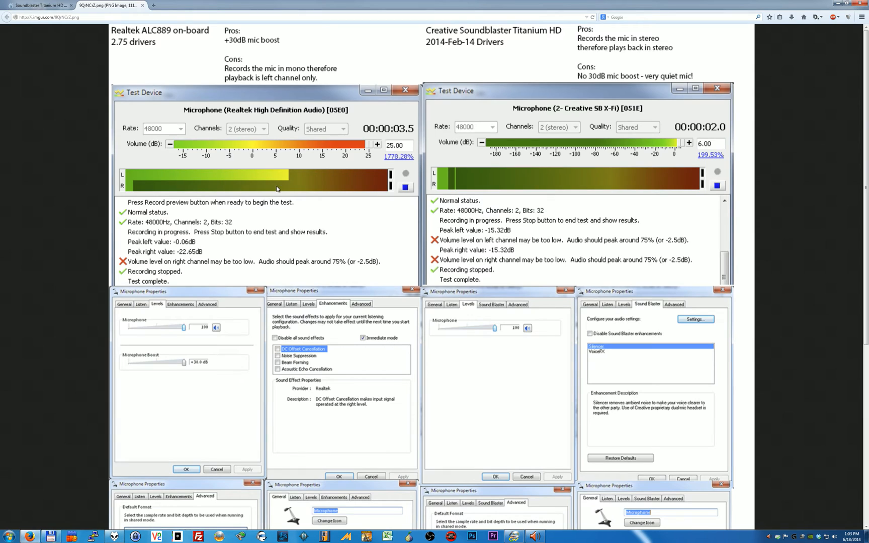
{"action": "mouse_move", "coordinate": [231, 187]}
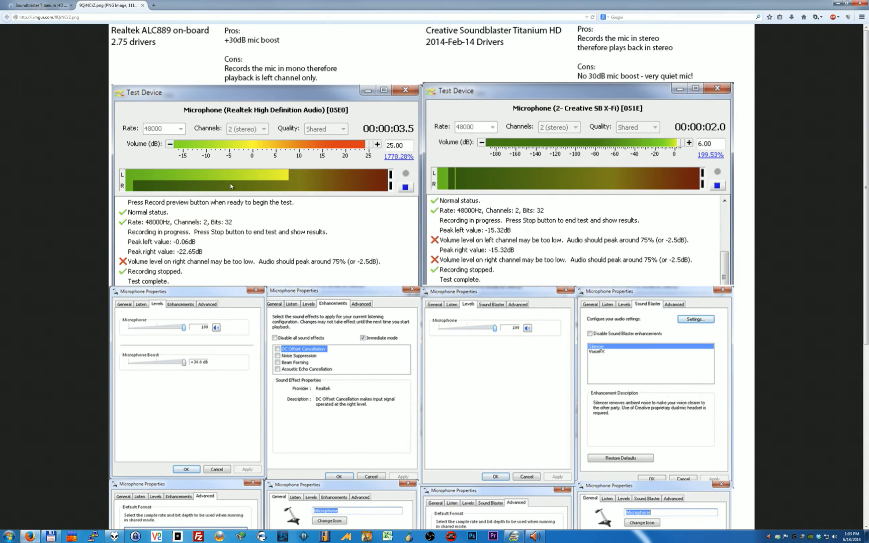
{"action": "mouse_move", "coordinate": [190, 180]}
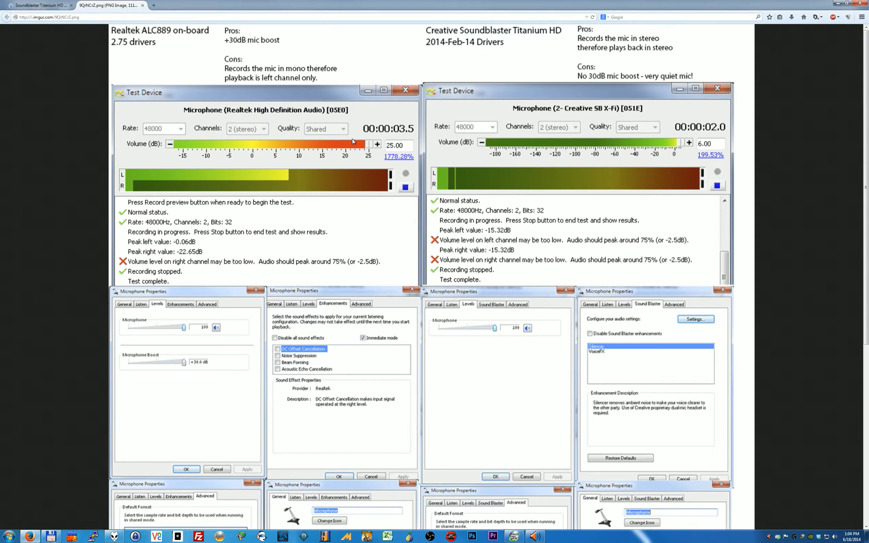
{"action": "mouse_move", "coordinate": [623, 175]}
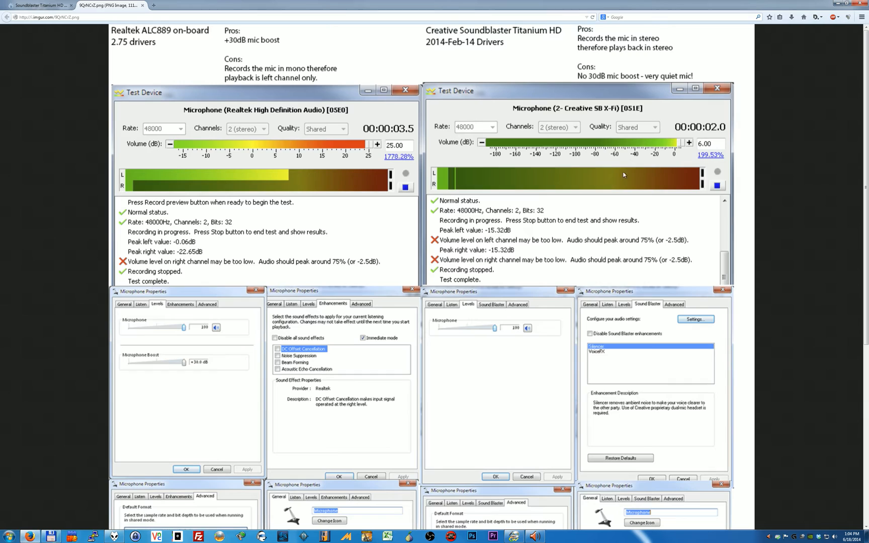
{"action": "mouse_move", "coordinate": [503, 235]}
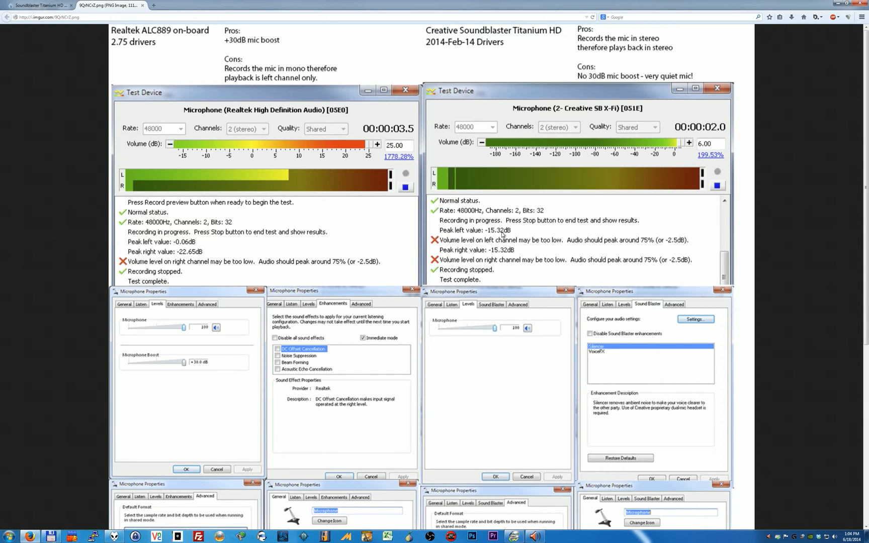
{"action": "mouse_move", "coordinate": [543, 203]}
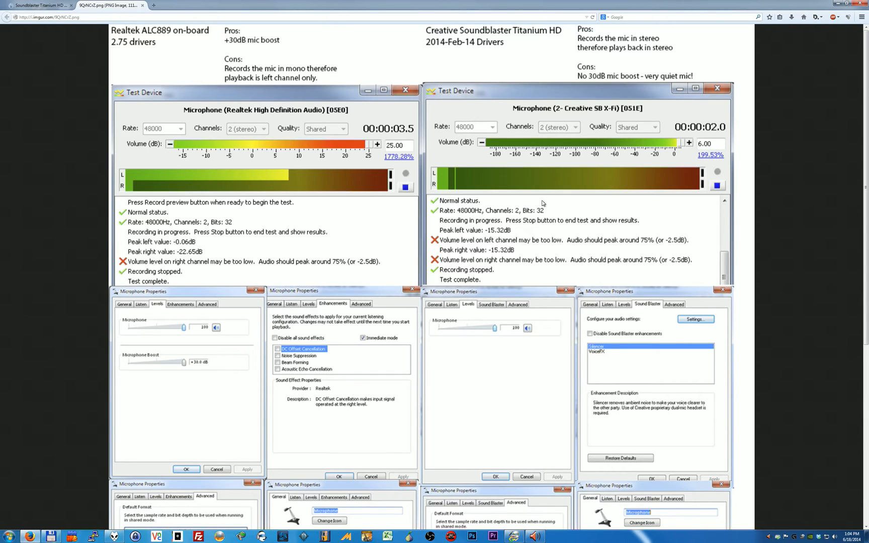
{"action": "mouse_move", "coordinate": [627, 286]}
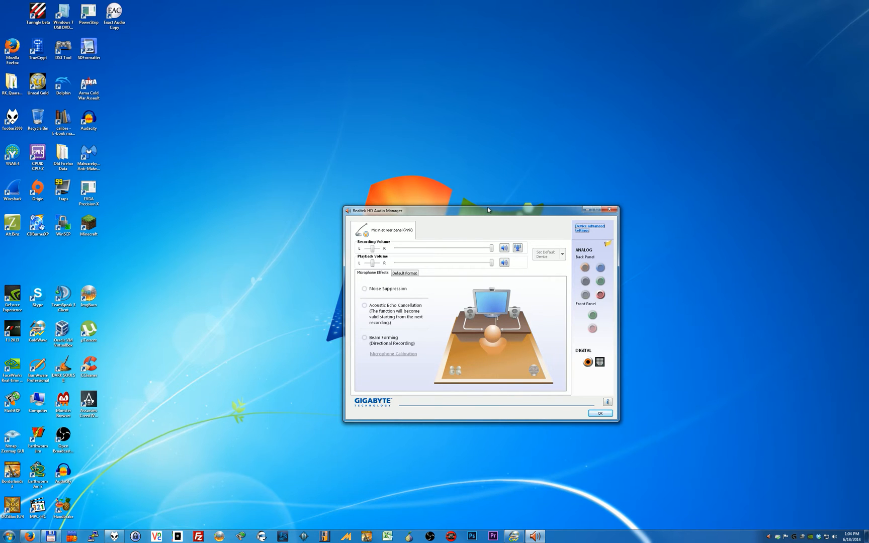
- Review the advanced jack settings and the +10 dB microphone boost, then return to Microphone Effects
{"action": "left_click_drag", "start_coordinate": [488, 210], "coordinate": [424, 209]}
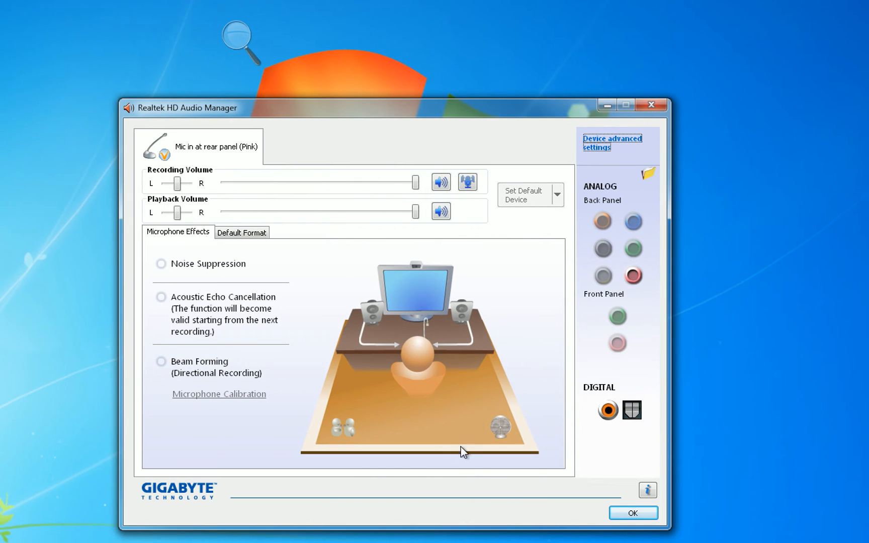
{"action": "left_click", "coordinate": [611, 143]}
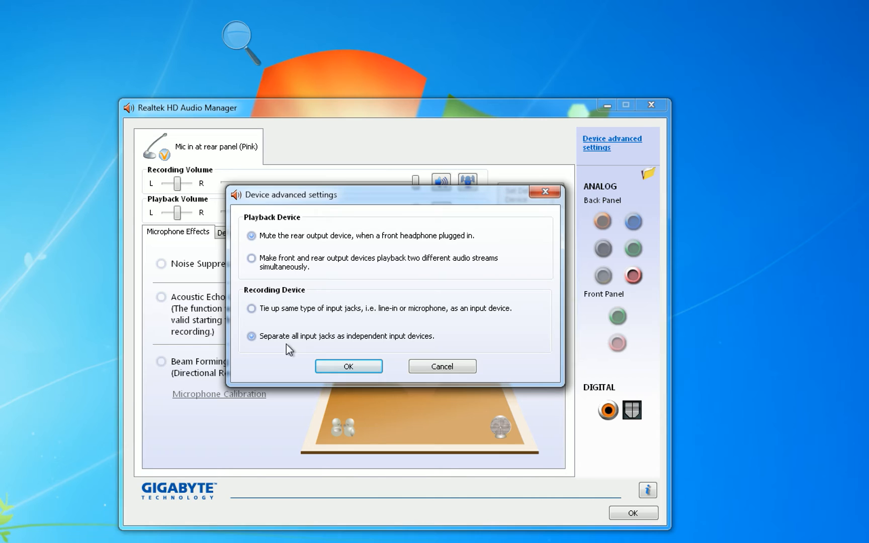
{"action": "left_click", "coordinate": [349, 366]}
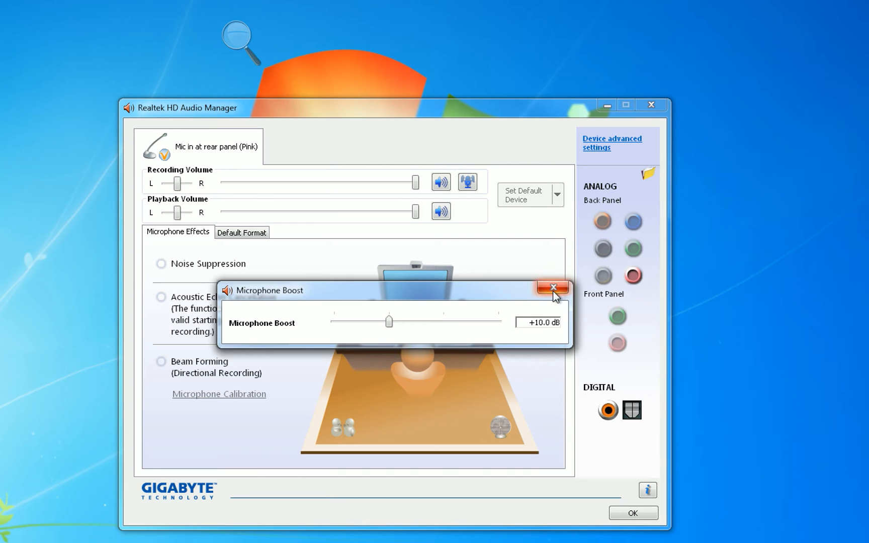
{"action": "left_click", "coordinate": [552, 288]}
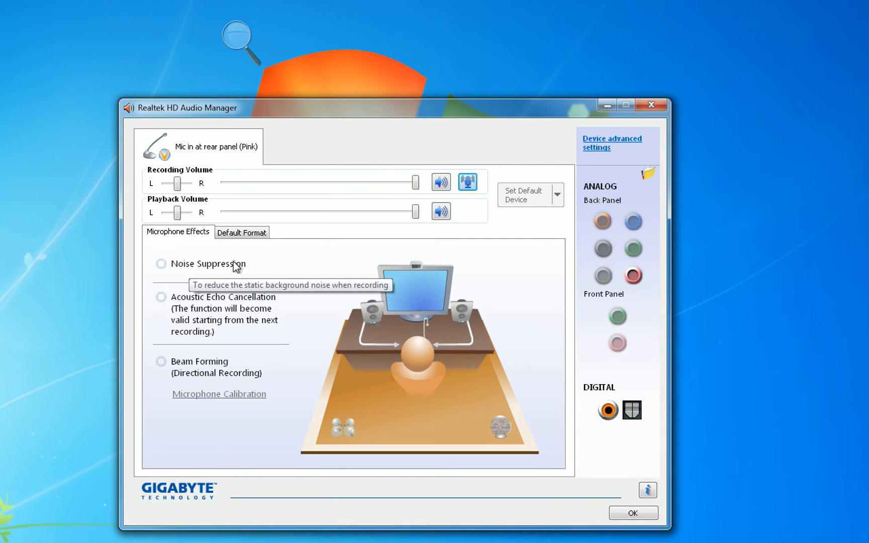
{"action": "mouse_move", "coordinate": [244, 320]}
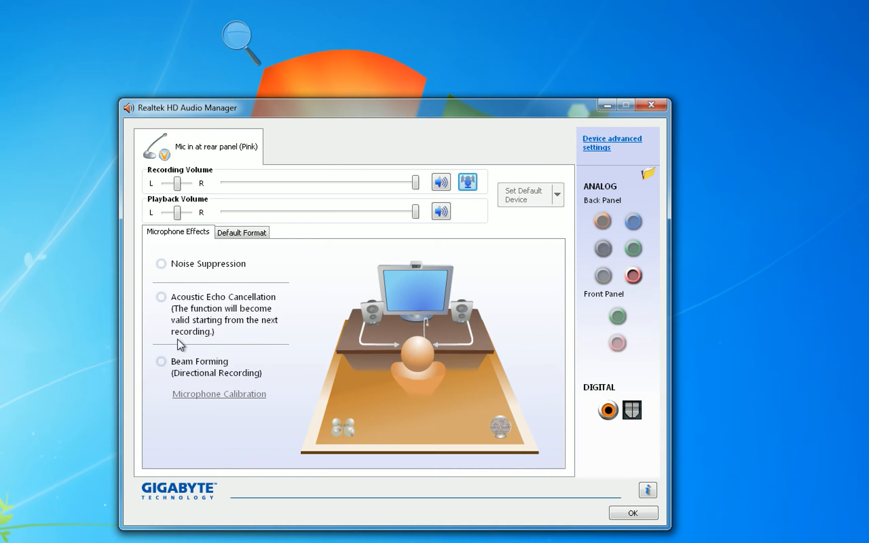
{"action": "mouse_move", "coordinate": [233, 278]}
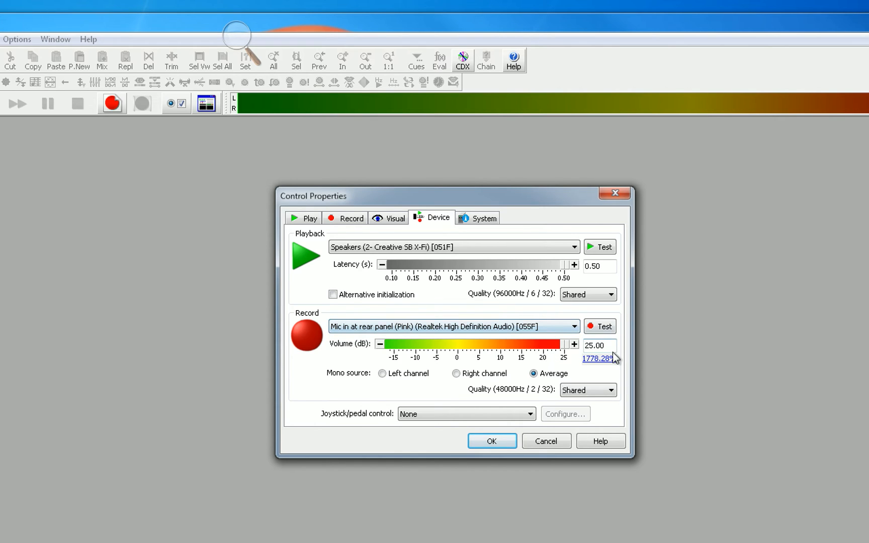
- Record a test of the pink rear-panel microphone at 25 dB, which reports no right-channel signal
{"action": "left_click", "coordinate": [599, 326]}
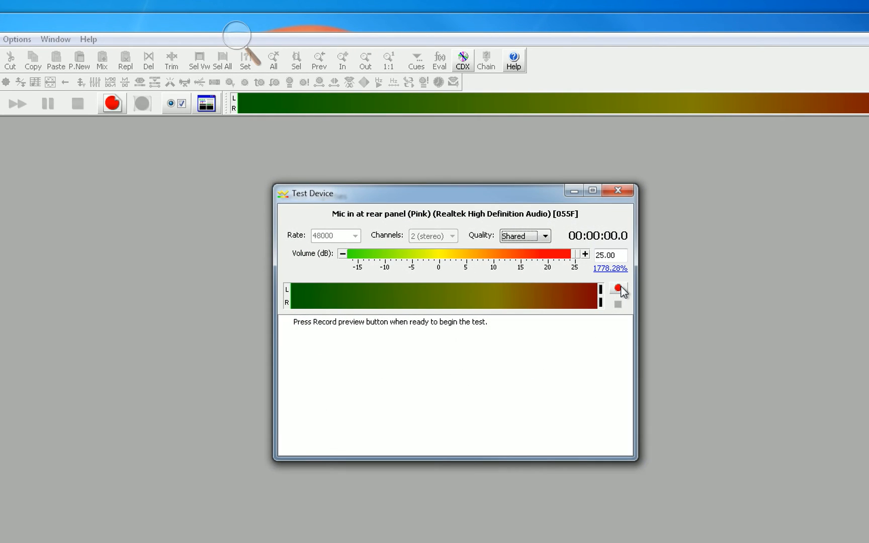
{"action": "left_click", "coordinate": [617, 288]}
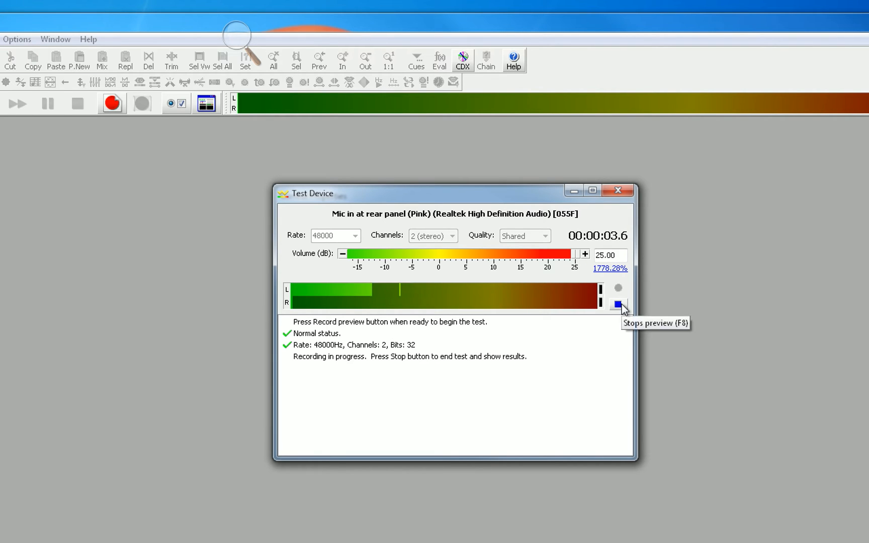
{"action": "left_click", "coordinate": [617, 305]}
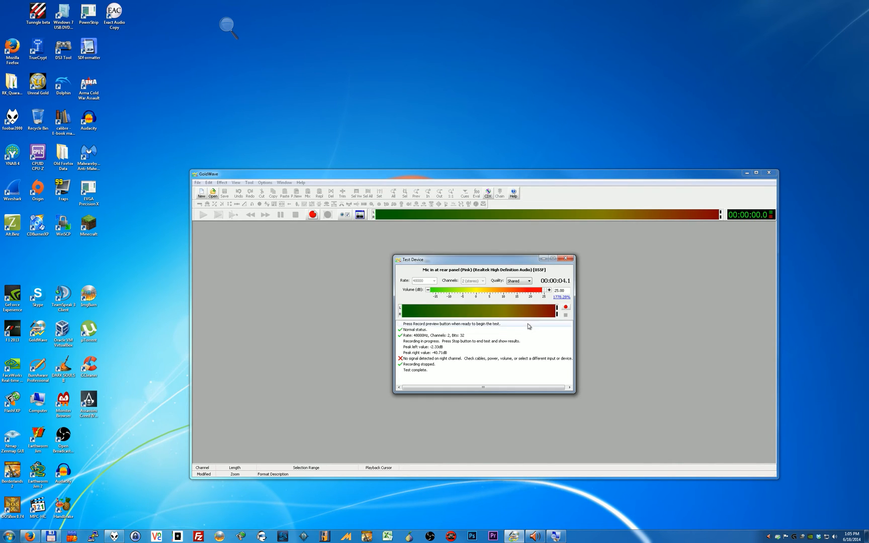
- Rerun the microphone test, then try Beam Forming and switch it back off
{"action": "left_click", "coordinate": [564, 307]}
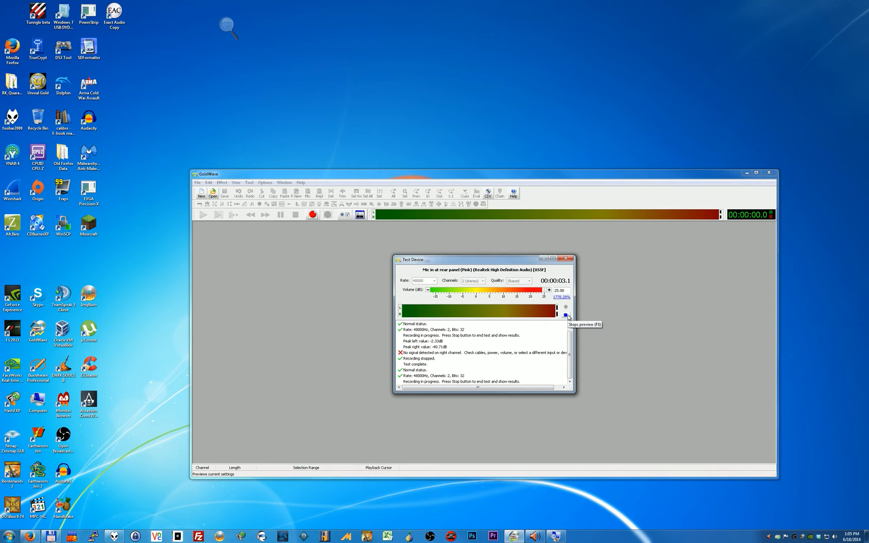
{"action": "left_click", "coordinate": [566, 308]}
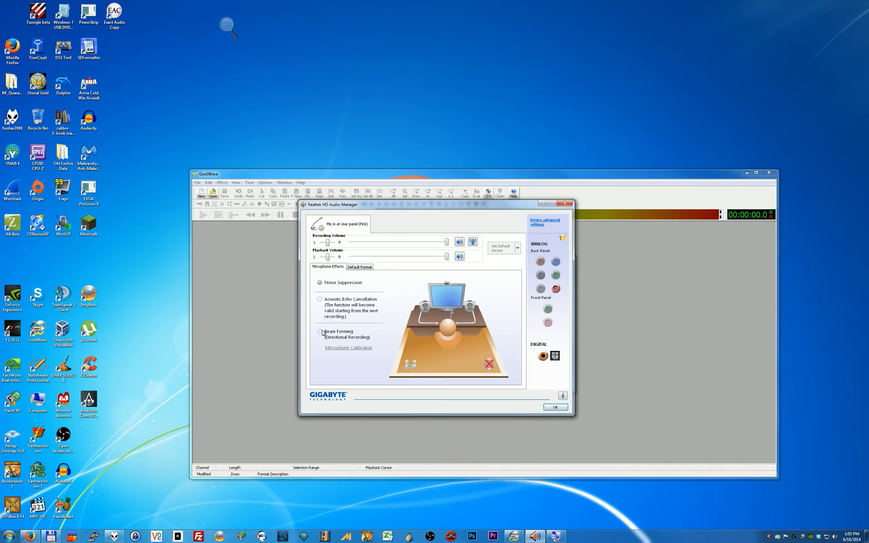
{"action": "left_click", "coordinate": [319, 332]}
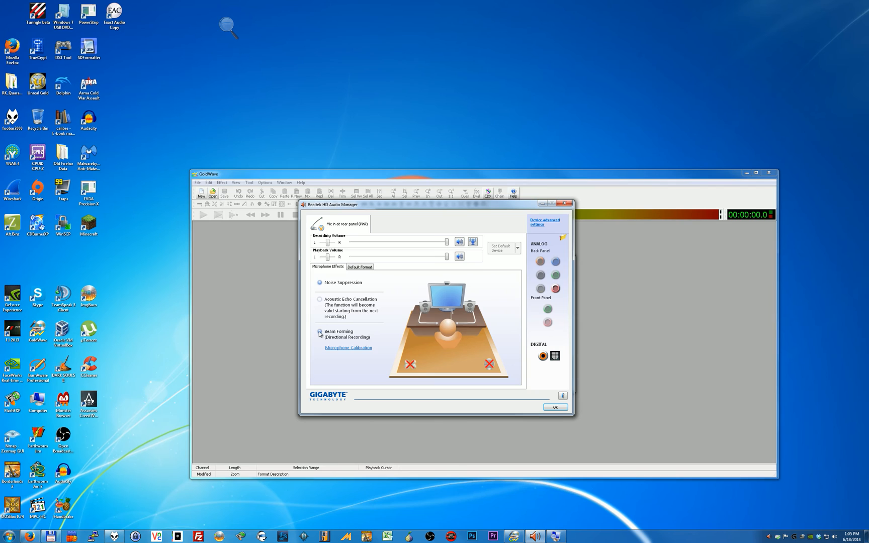
{"action": "left_click", "coordinate": [320, 333]}
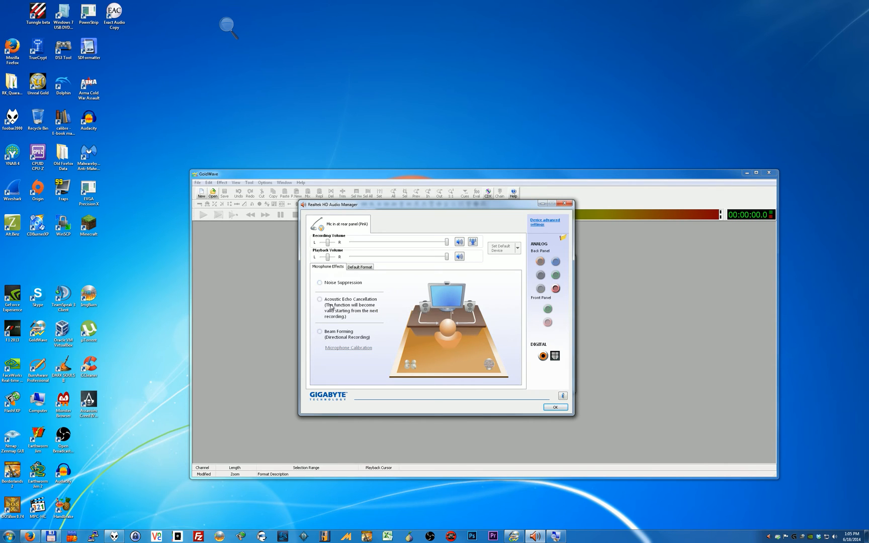
- Enable only Noise Suppression so both channels peak around -6.5 dB
{"action": "left_click", "coordinate": [320, 300]}
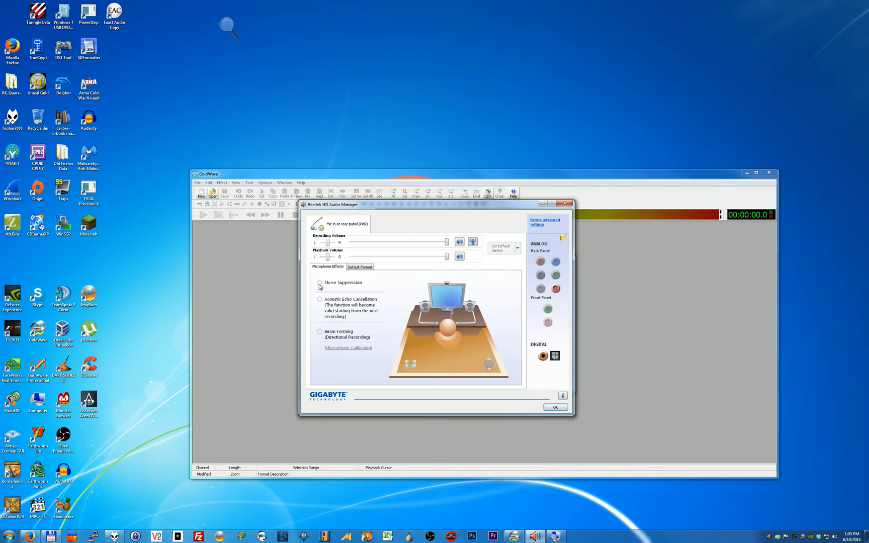
{"action": "left_click", "coordinate": [319, 283]}
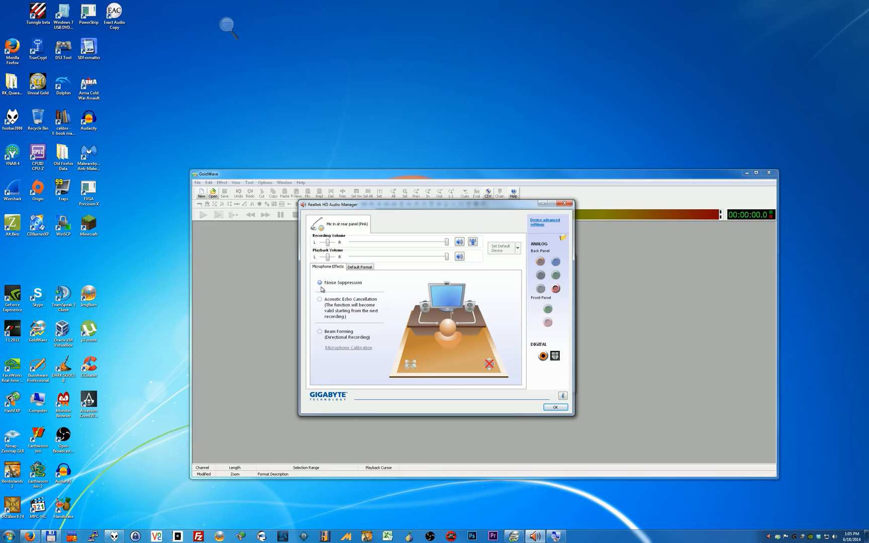
{"action": "left_click", "coordinate": [320, 331]}
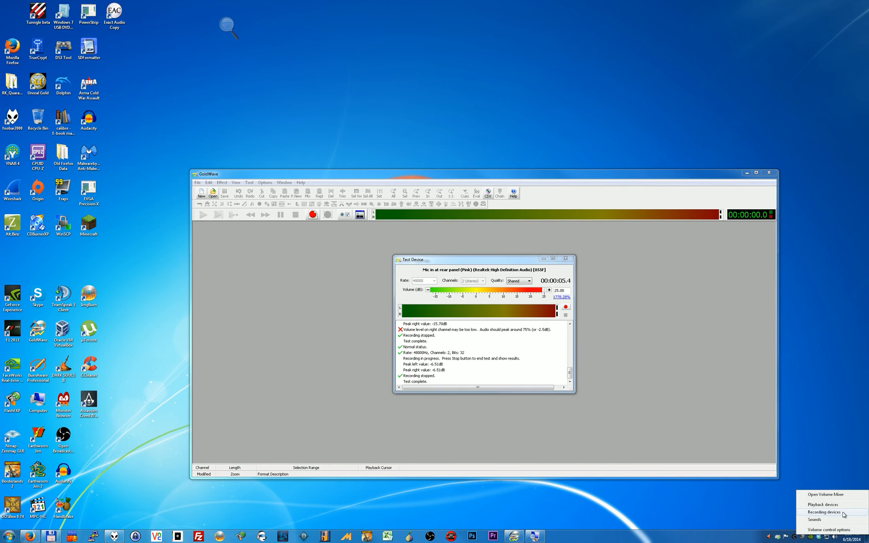
{"action": "left_click", "coordinate": [823, 512]}
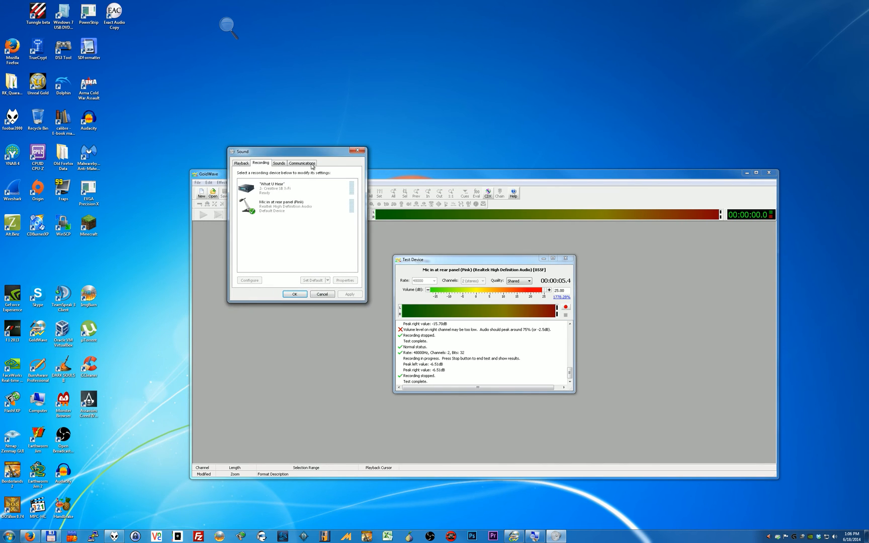
{"action": "left_click", "coordinate": [346, 280]}
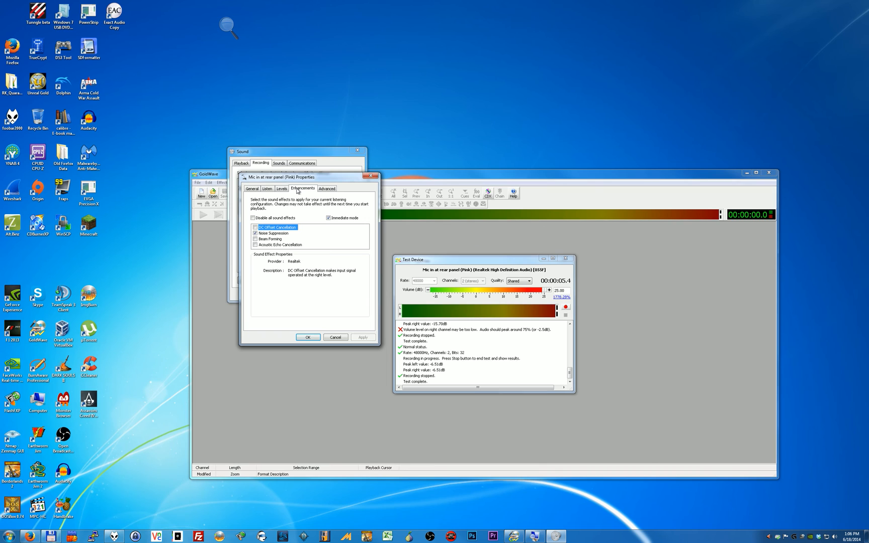
{"action": "left_click", "coordinate": [327, 188]}
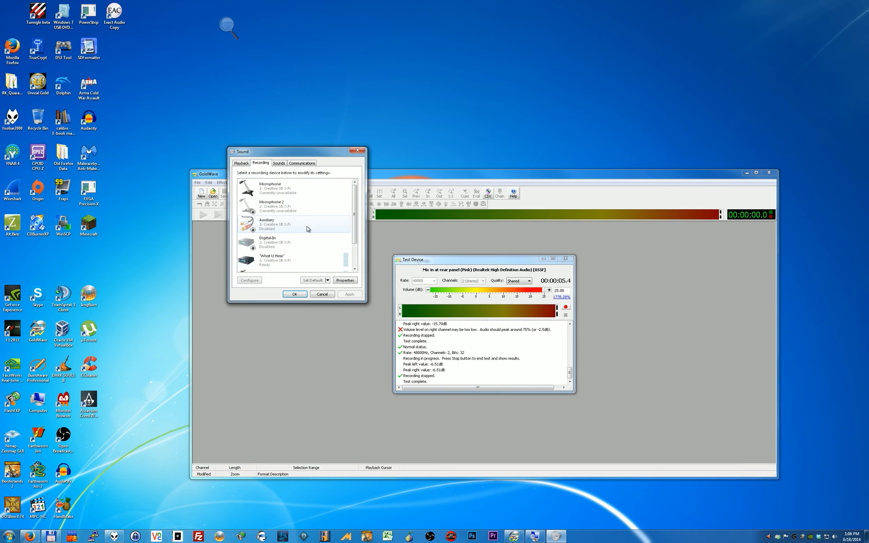
{"action": "left_click", "coordinate": [345, 280]}
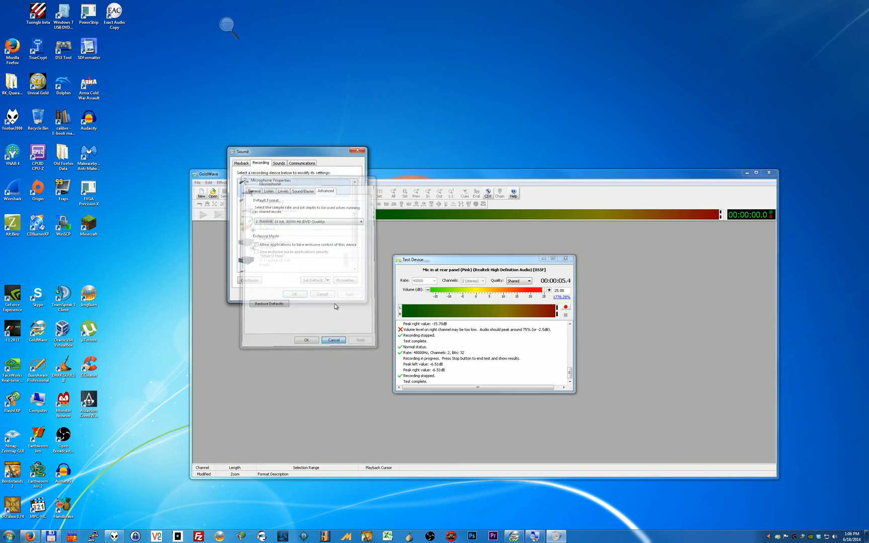
{"action": "left_click", "coordinate": [295, 295]}
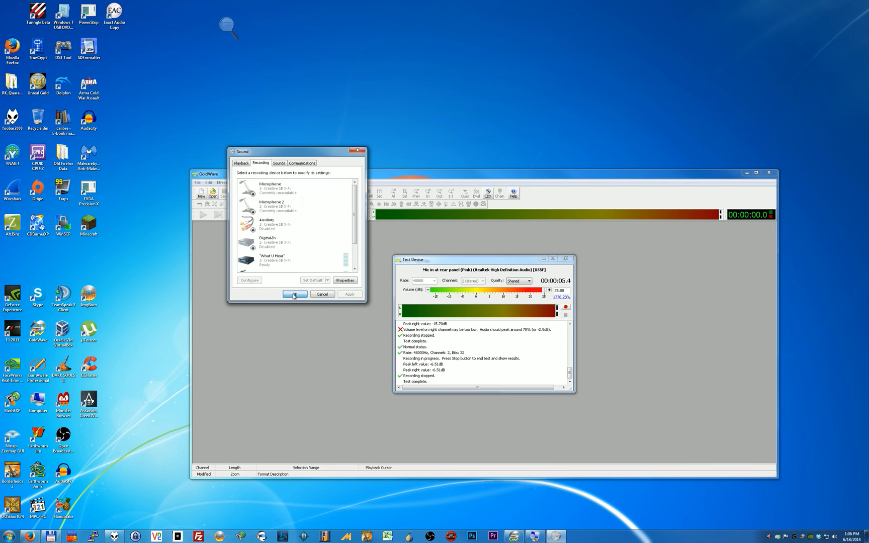
{"action": "left_click", "coordinate": [294, 294]}
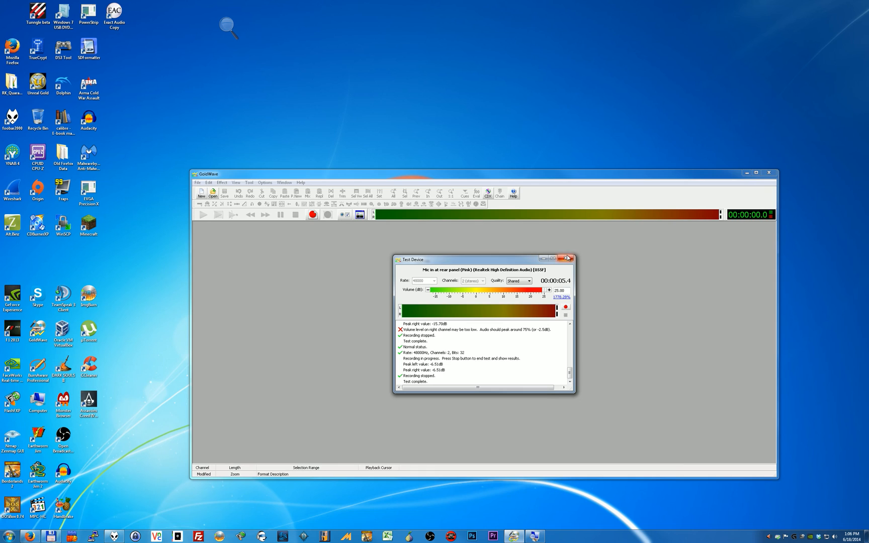
{"action": "mouse_move", "coordinate": [567, 258]}
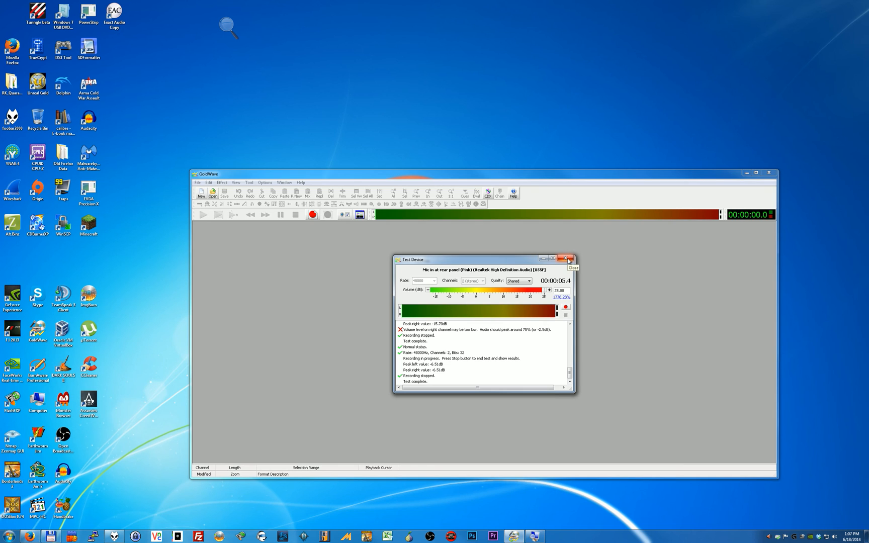